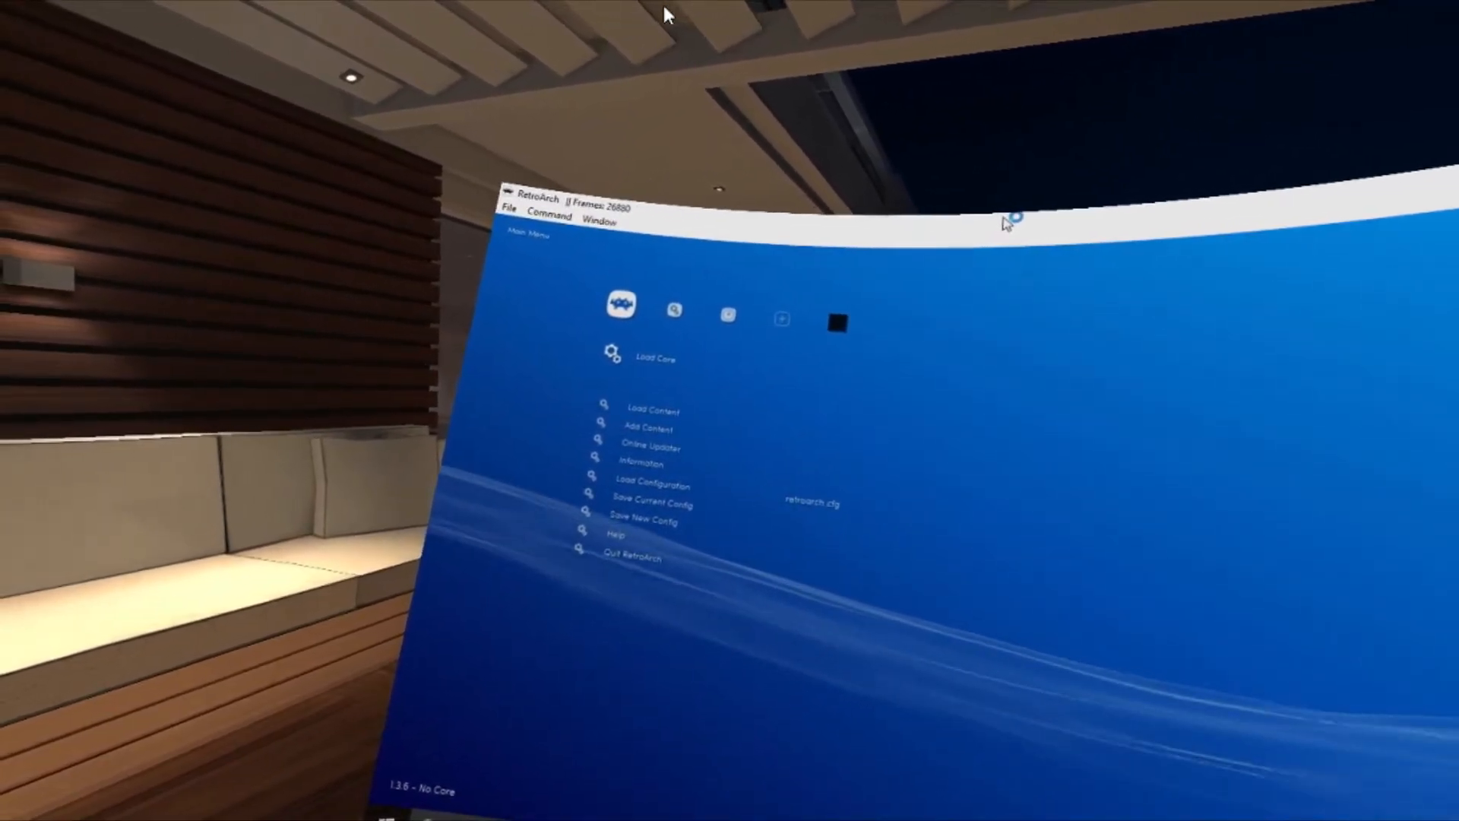
# - Load the Atari Jaguar core and Worms, advancing to the eight-team selection screen
pyautogui.click(655, 358)
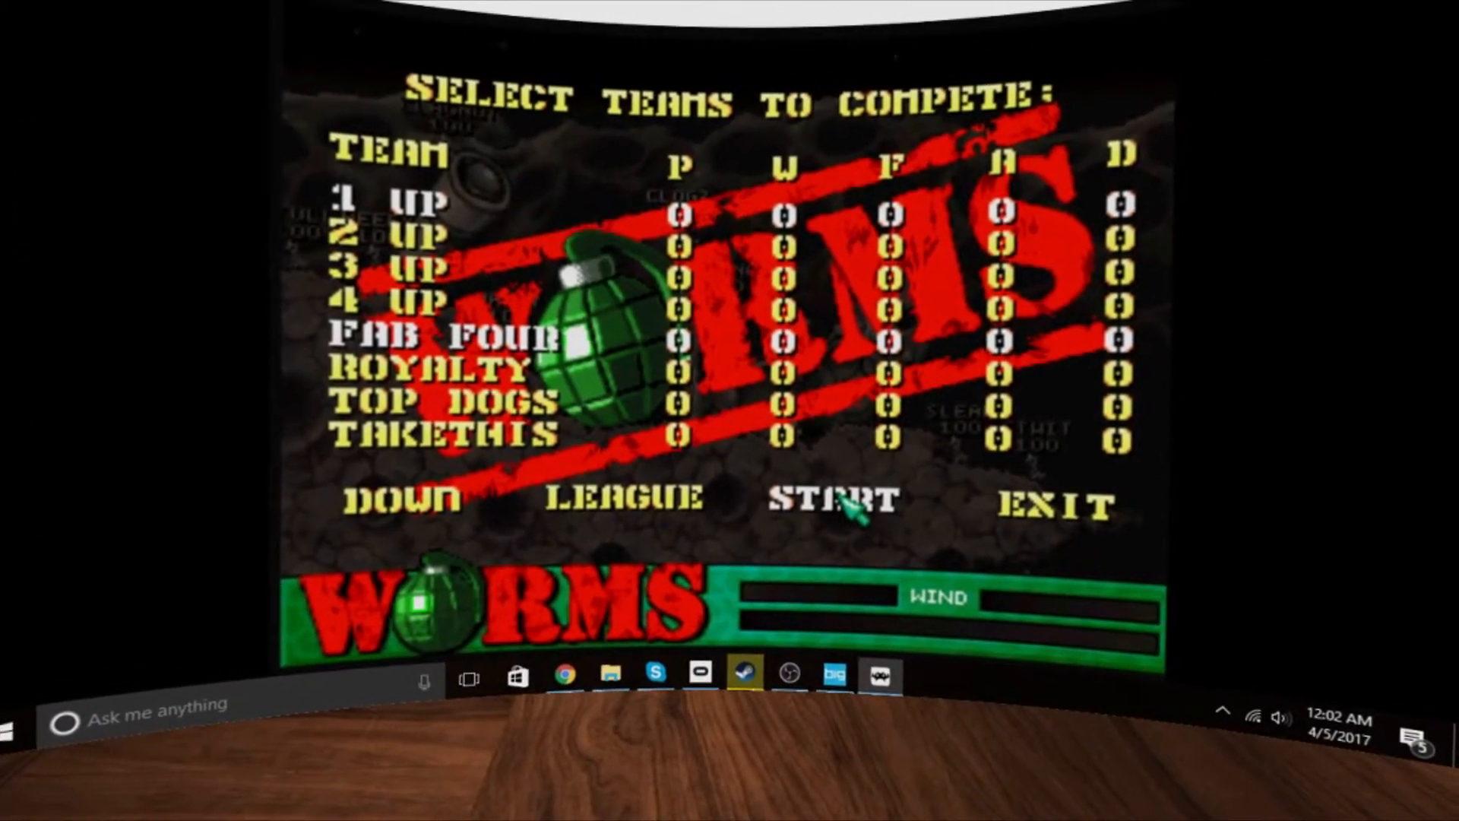
# - Play the Worms match to its end, reaching statistics naming Smidge worm of the match
pyautogui.click(826, 500)
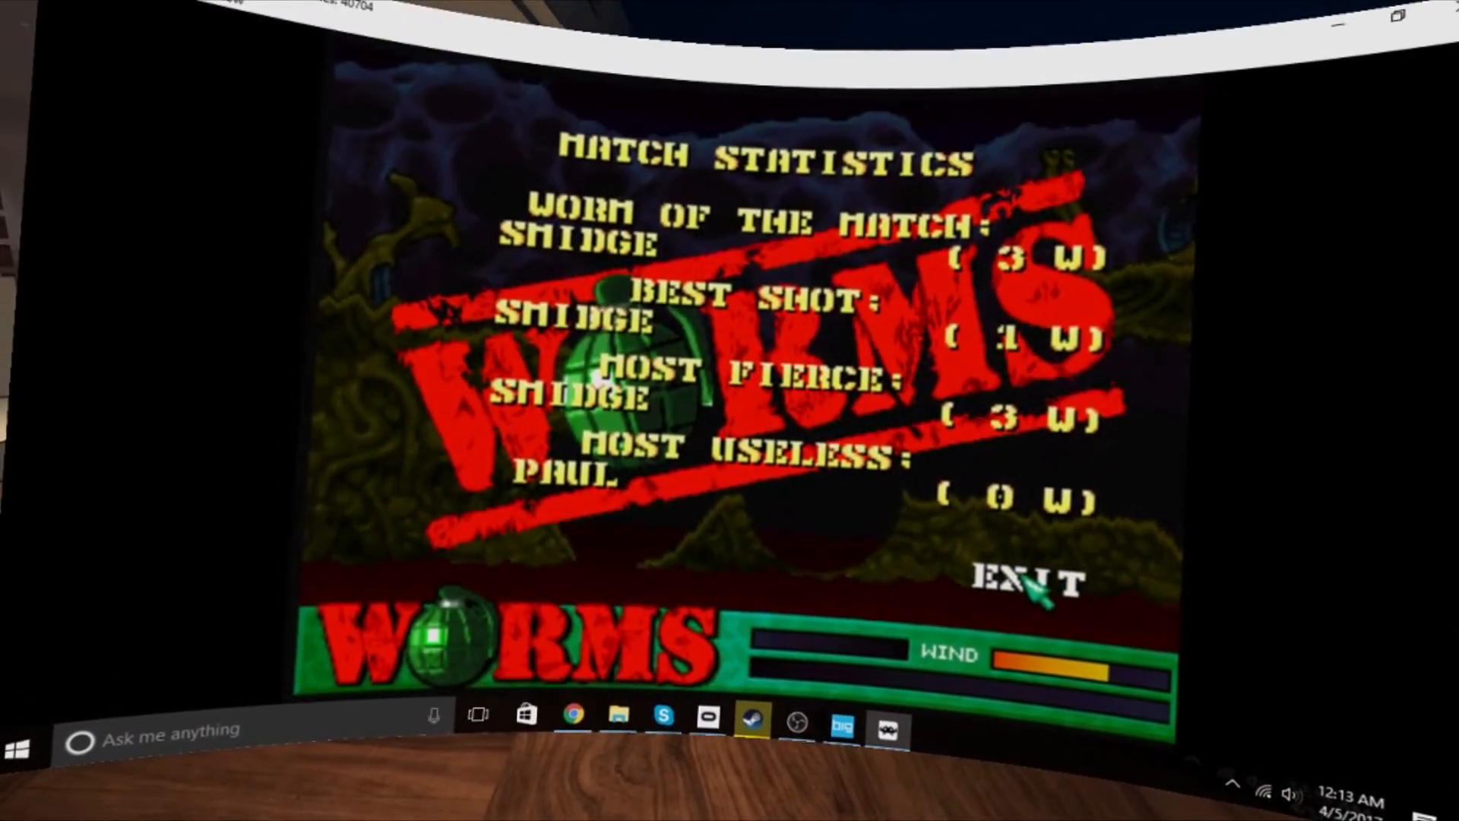
# - Exit Match Statistics to the league table showing 1 Up won, Fab Four lost
pyautogui.click(1023, 577)
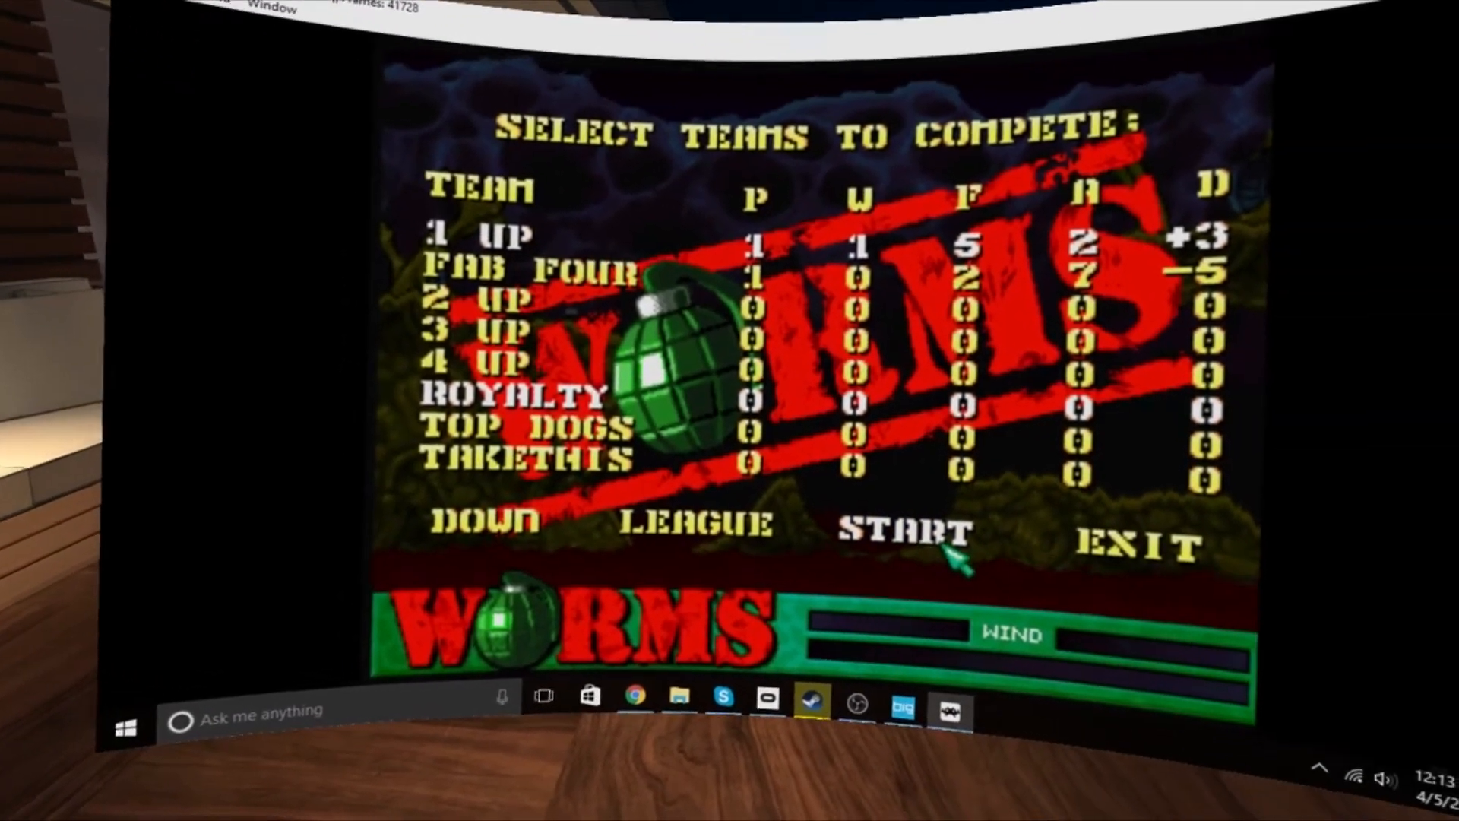
# - Play the second match to statistics naming Dodger worm of the match, then exit to the main menu
pyautogui.click(898, 531)
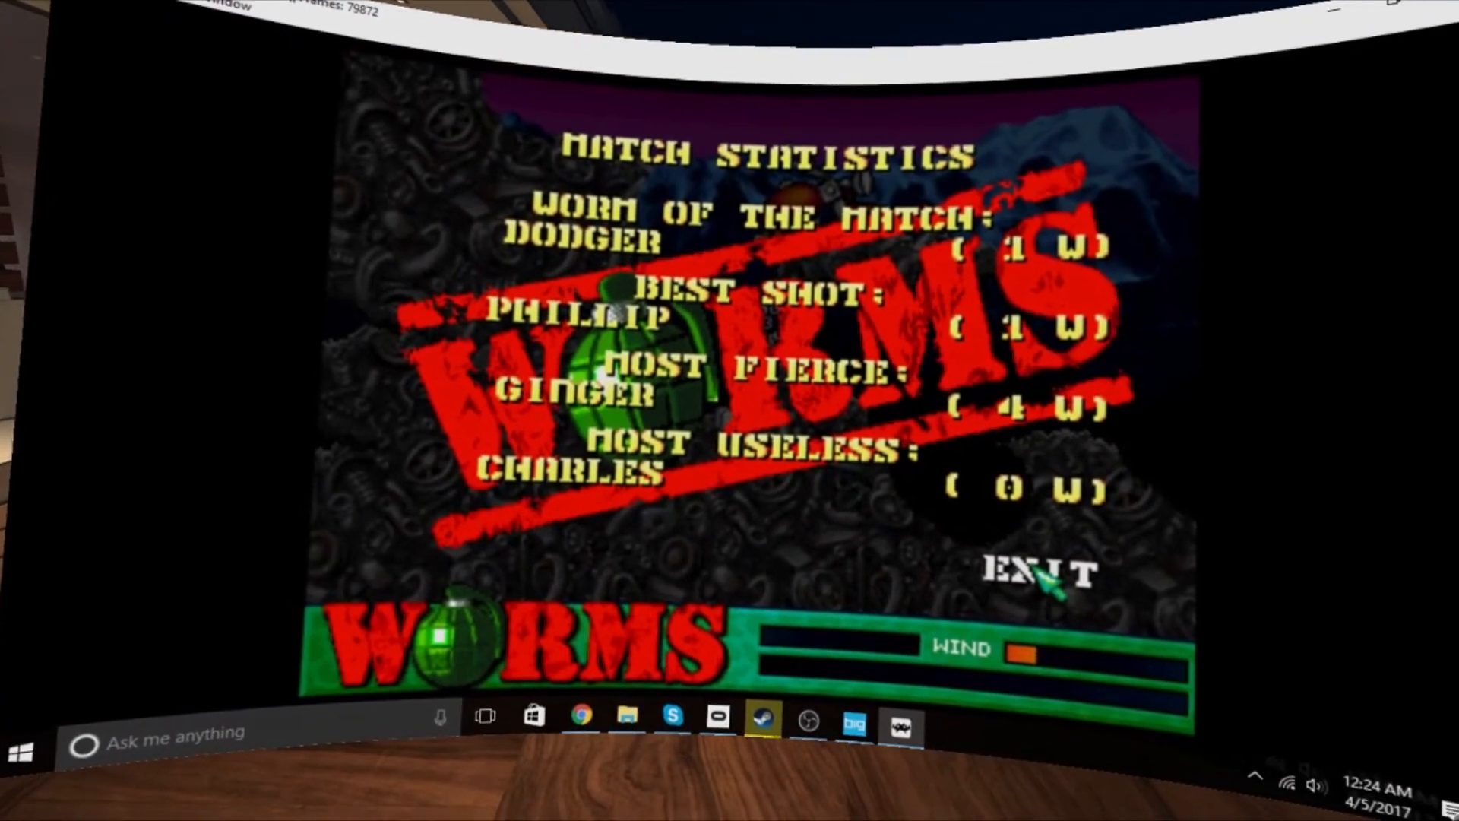
pyautogui.click(1035, 570)
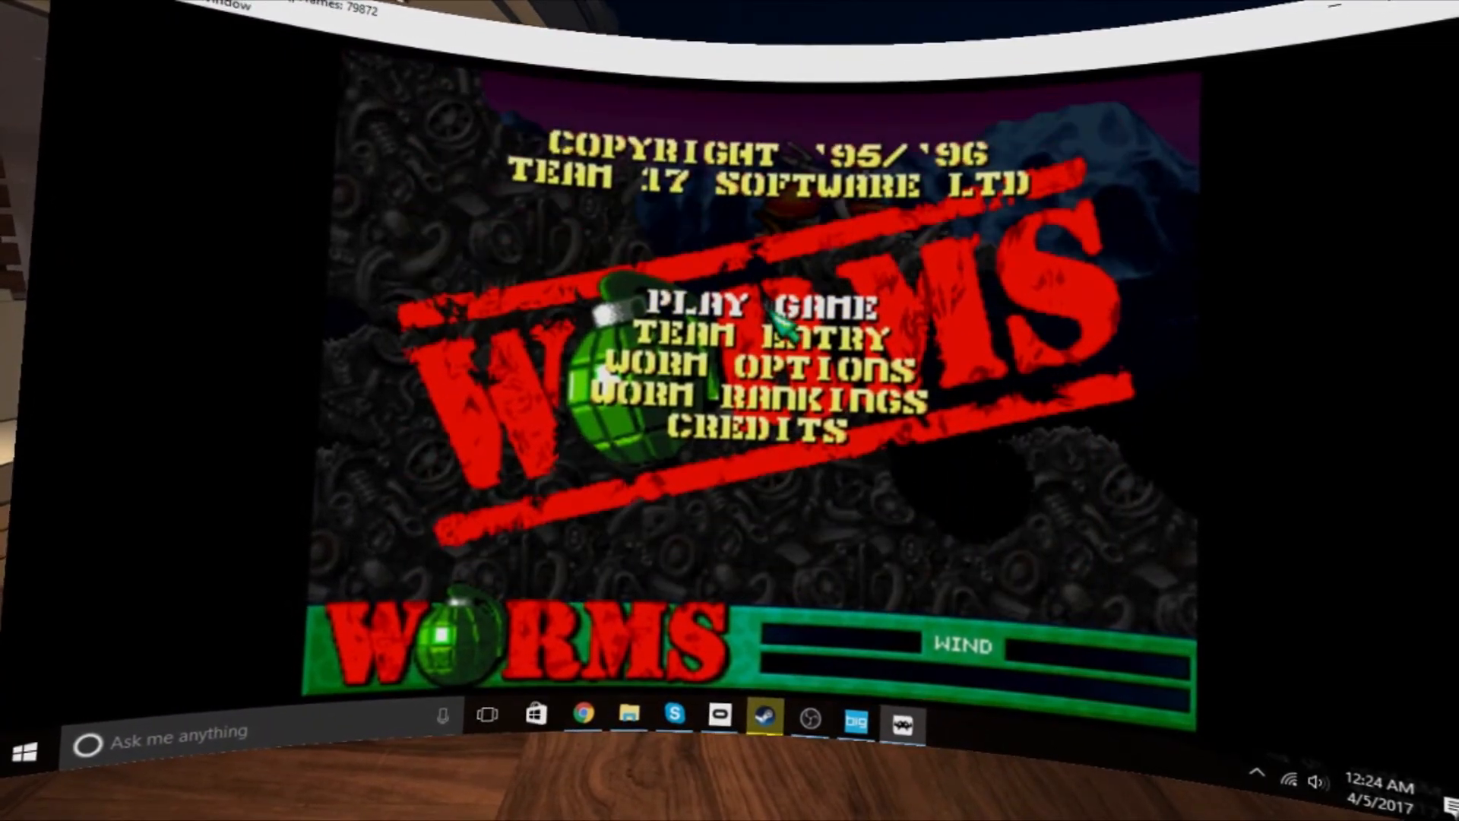